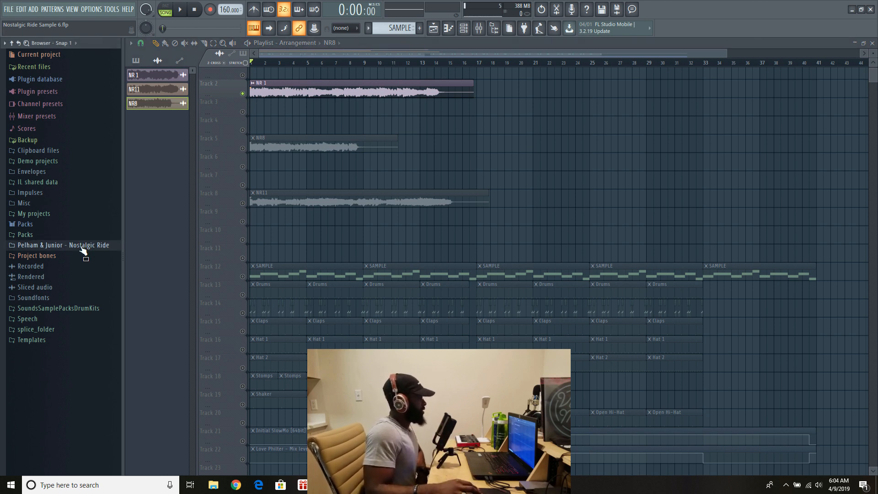
- Browse the Nostalgic Ride sample pack folder, then play the arrangement from the start and stop
left_click(63, 245)
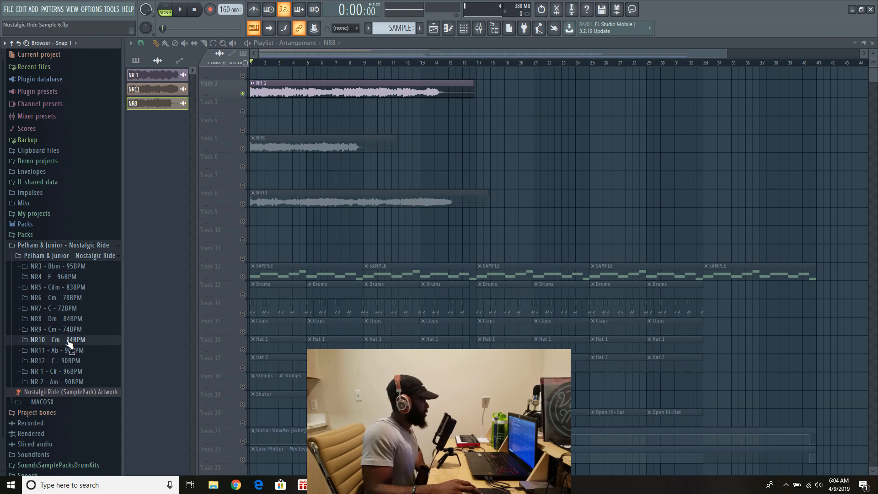
left_click(55, 349)
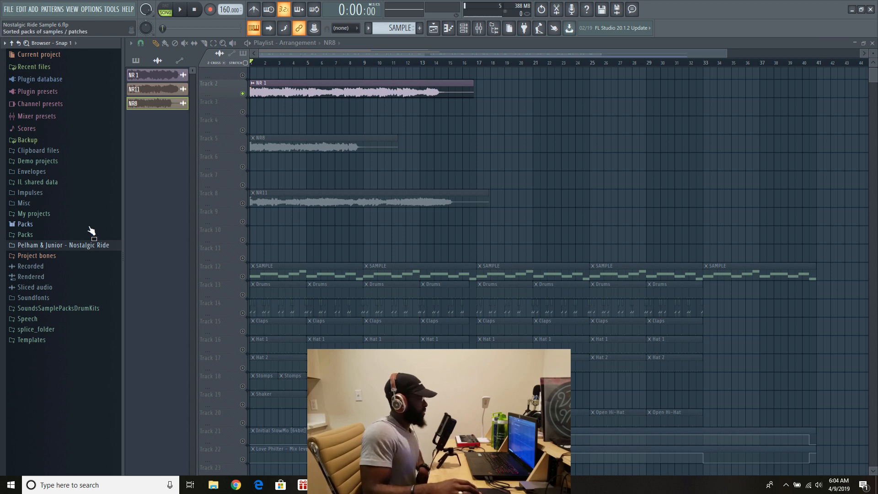
left_click(194, 9)
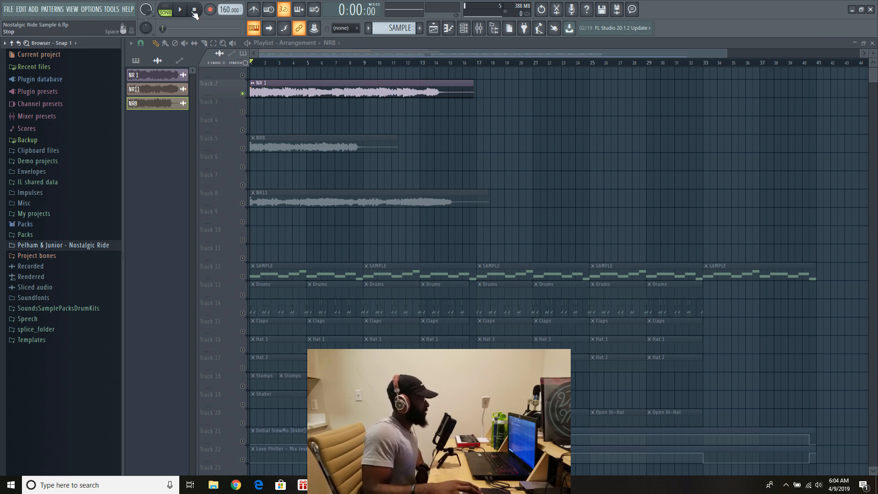
left_click(193, 10)
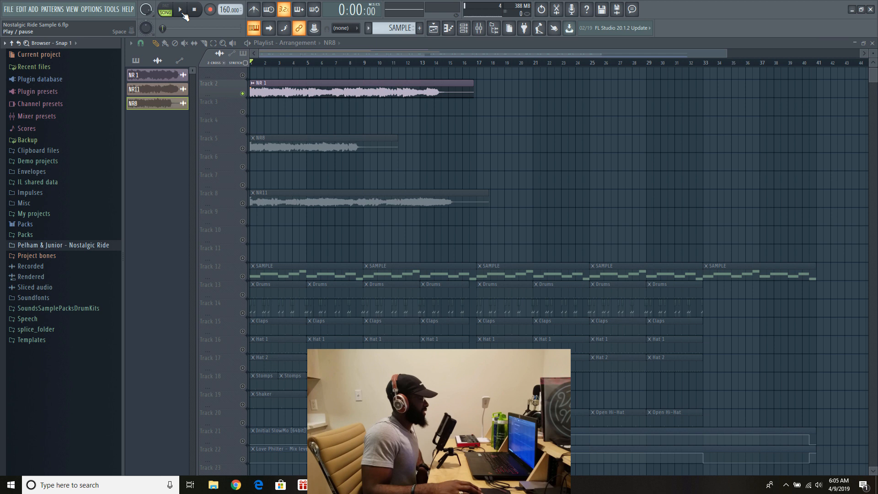
left_click(179, 9)
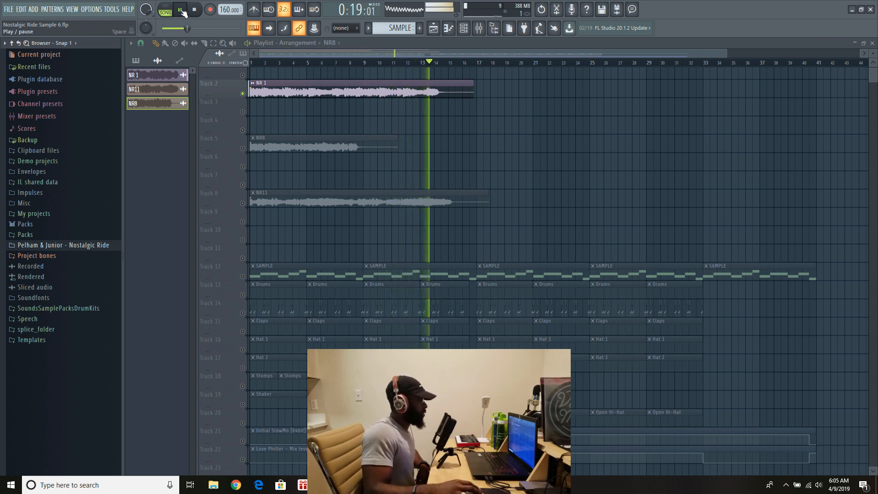
left_click(180, 9)
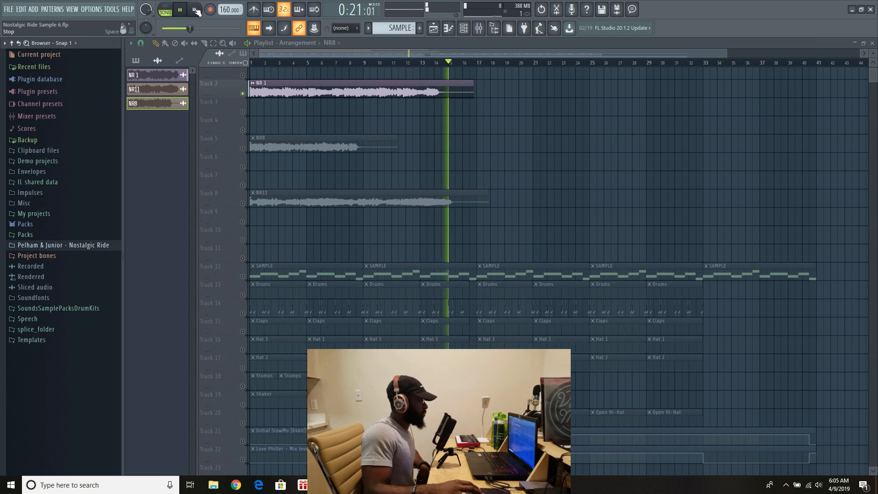
left_click(193, 9)
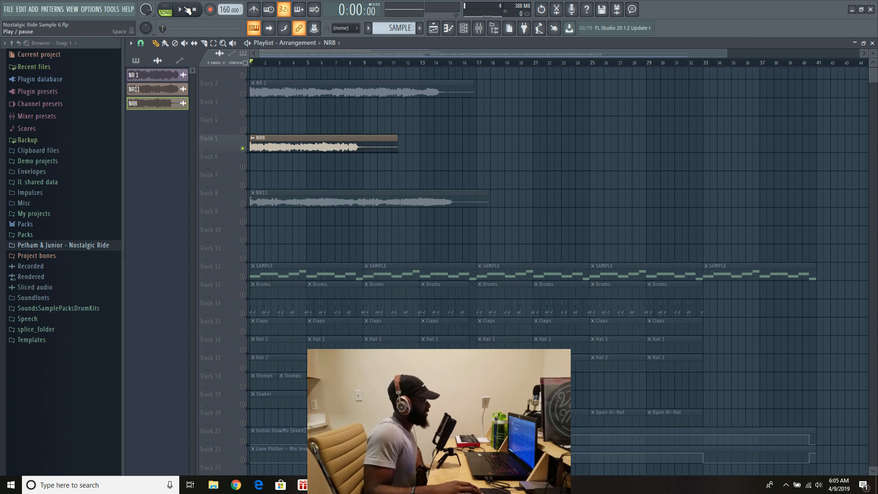
- Replay the arrangement, stop back at the start, and restart playback
left_click(179, 9)
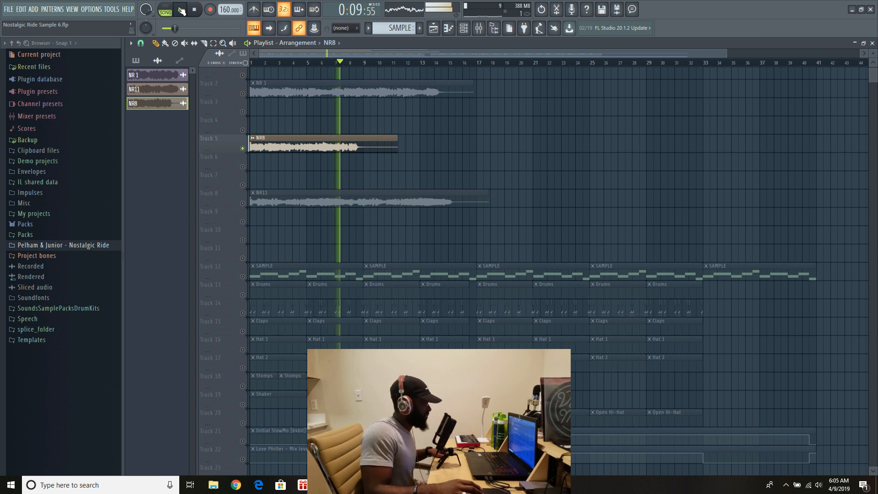
left_click(180, 9)
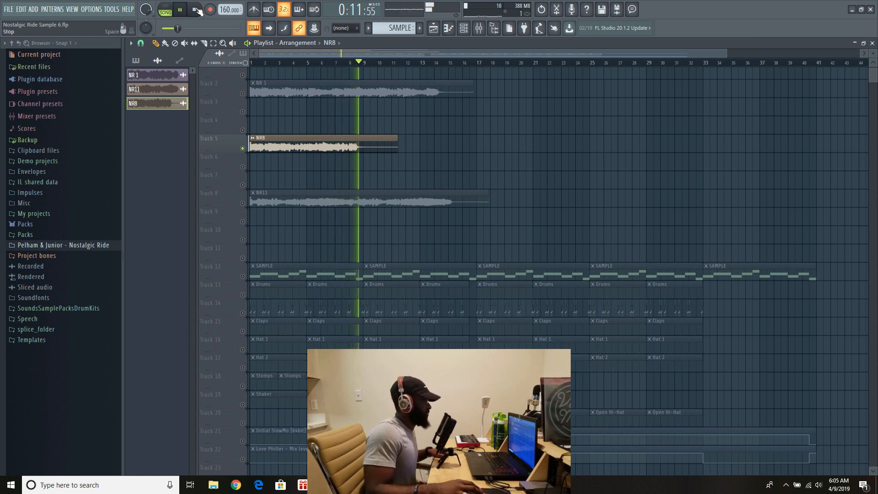
left_click(195, 10)
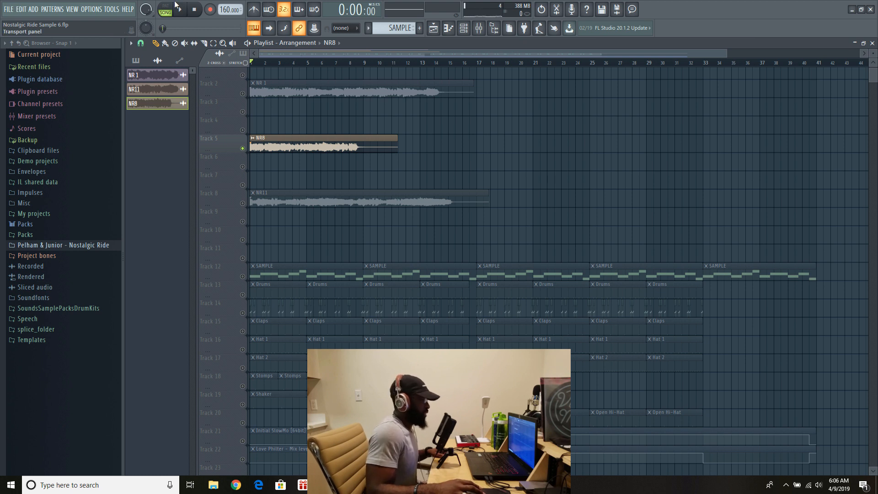
left_click(180, 9)
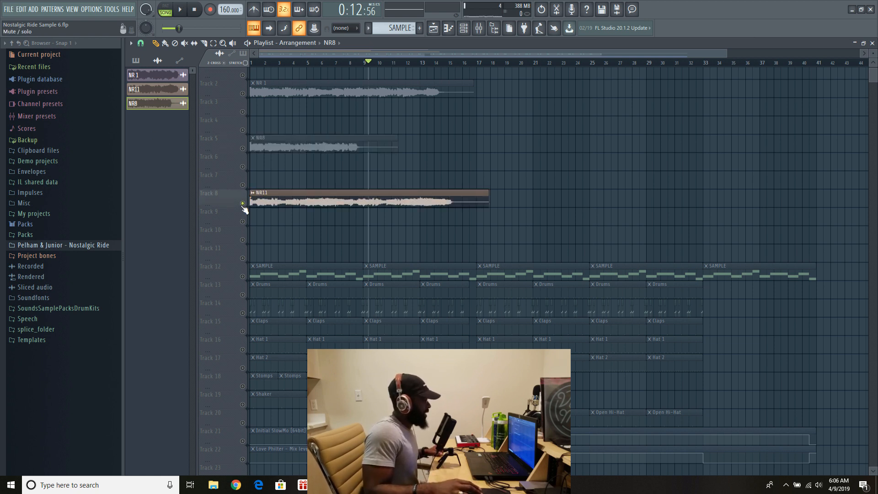
- Audition the soloed NR11 clip for about 23 seconds, then pause and stop at the start
left_click(194, 10)
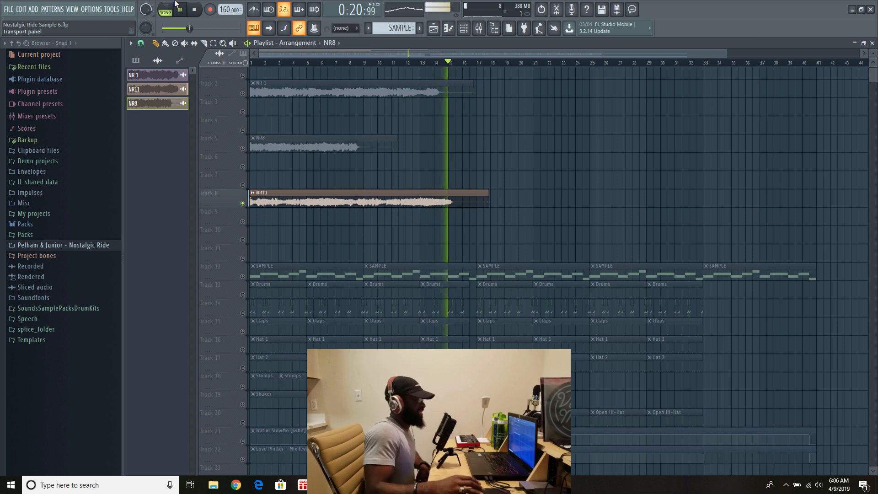
left_click(194, 10)
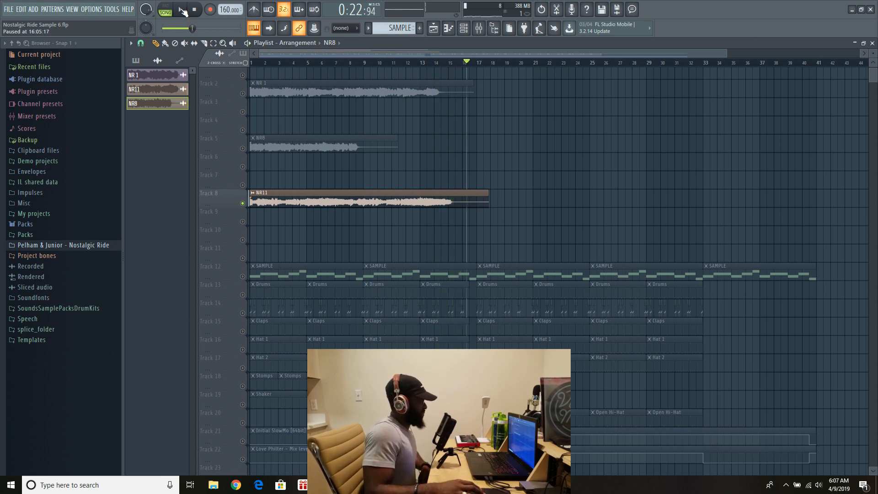
left_click(193, 10)
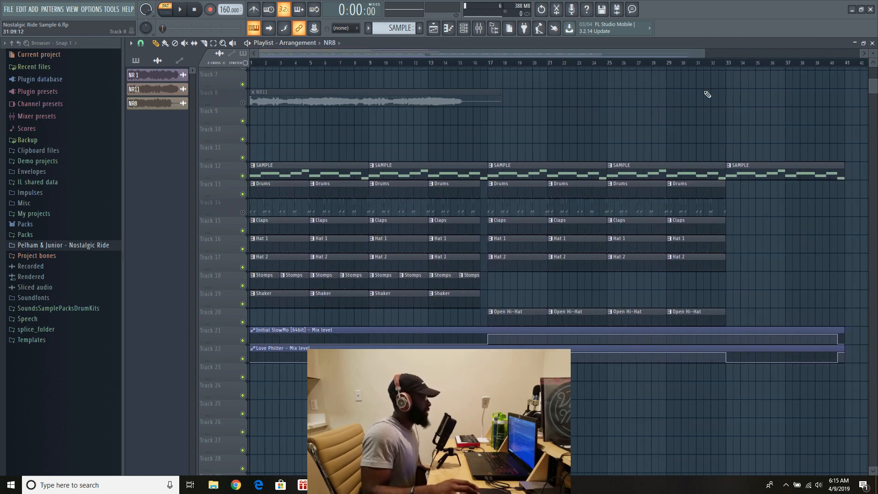
- Open the NR6 channel's Slicex instrument showing the chopped Cm, 78 BPM sample
left_click(477, 28)
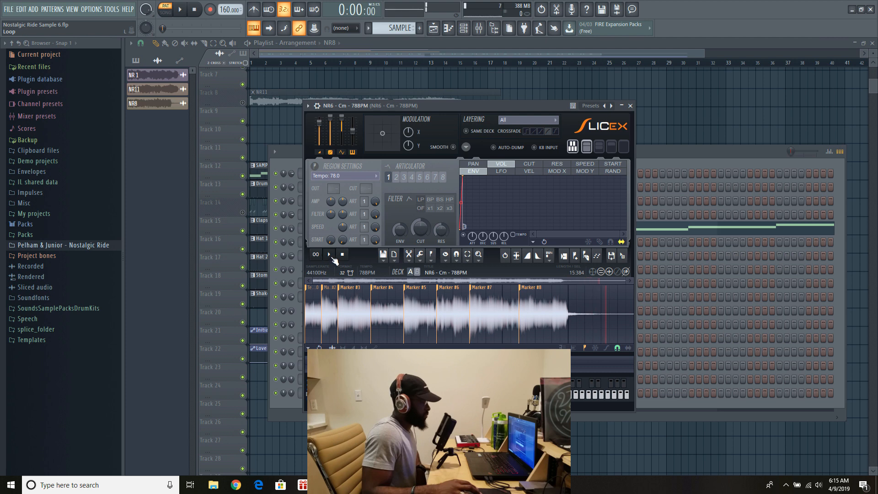
- Close the Slicex window and play the arrangement from the beginning
left_click(328, 254)
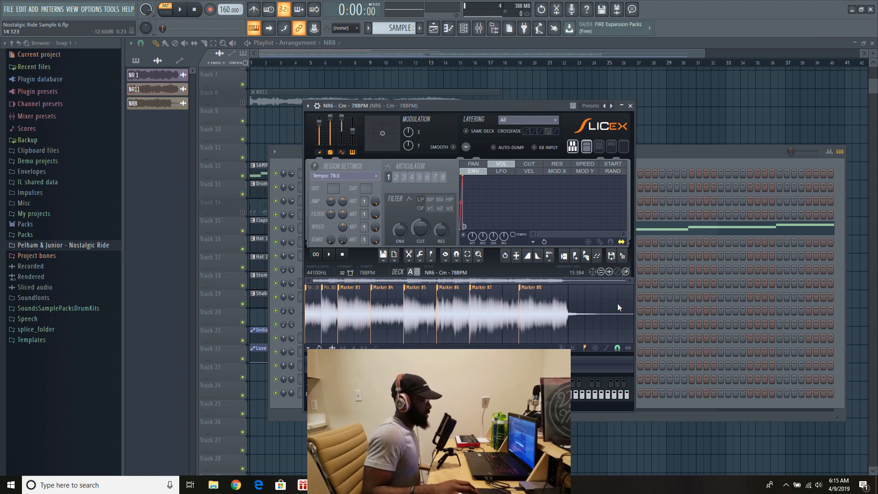
mouse_move(556, 328)
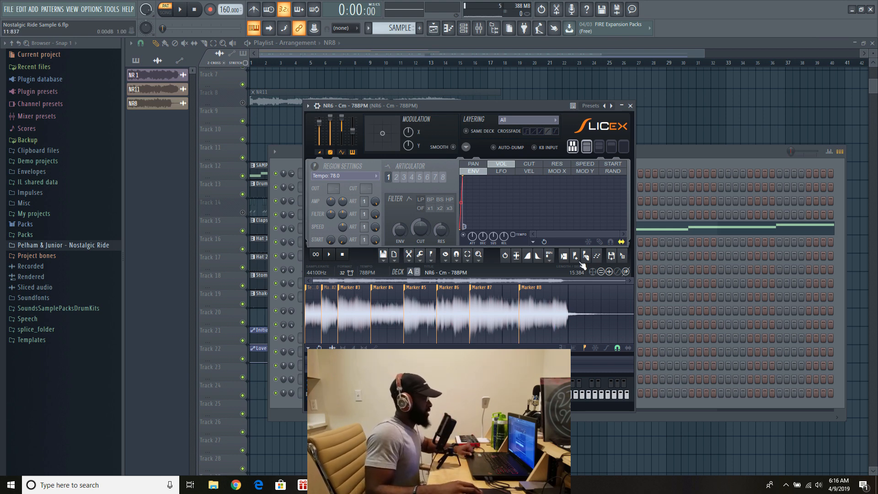
left_click(630, 105)
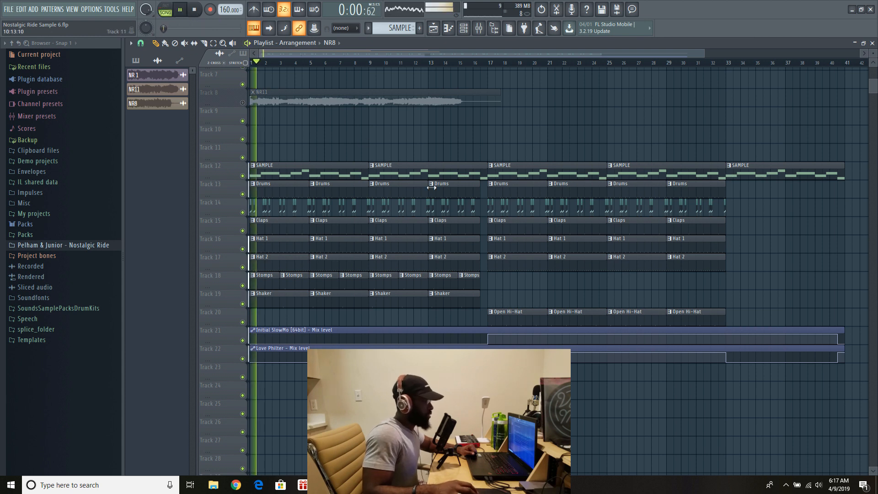
- Play the full arrangement through to its end, about a minute, then stop playback
left_click(819, 485)
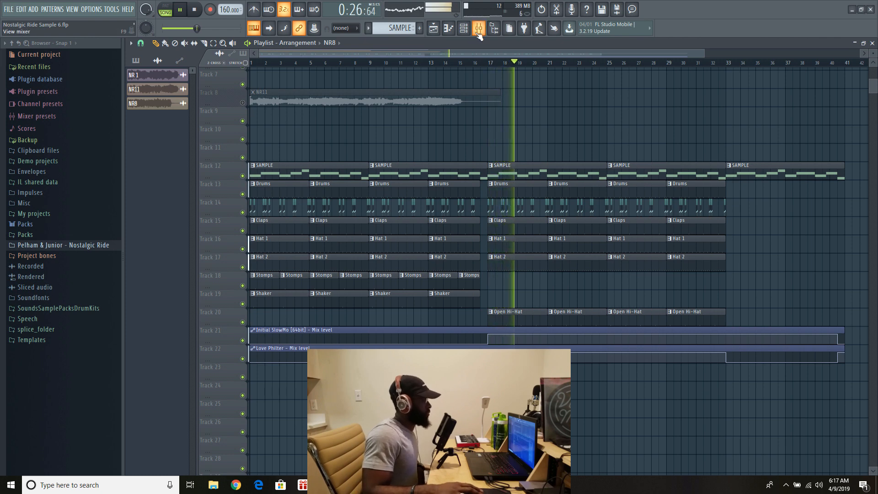
left_click(477, 28)
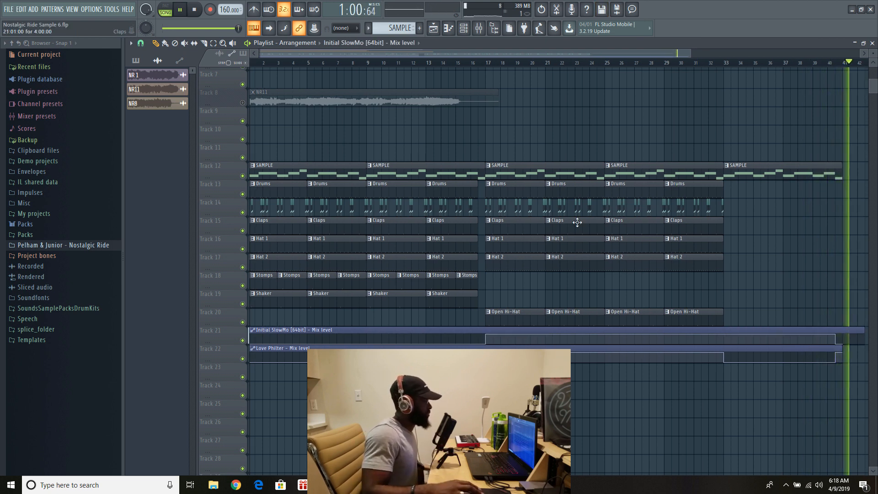
left_click(194, 10)
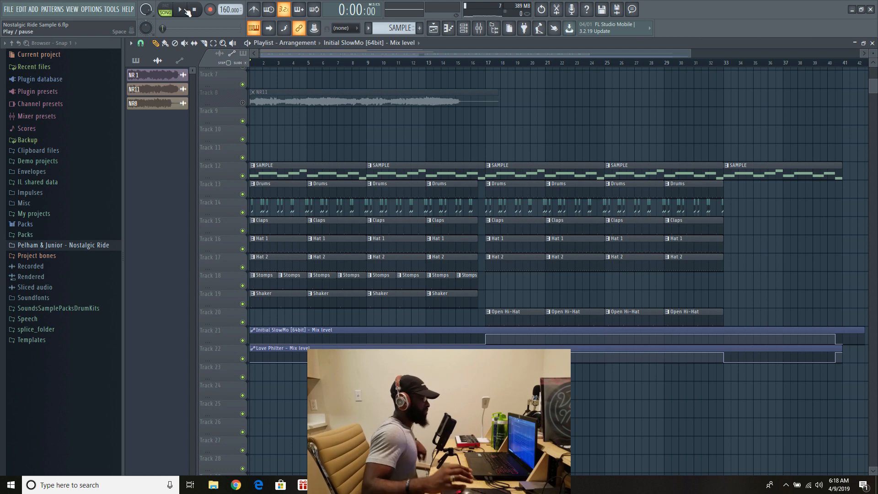